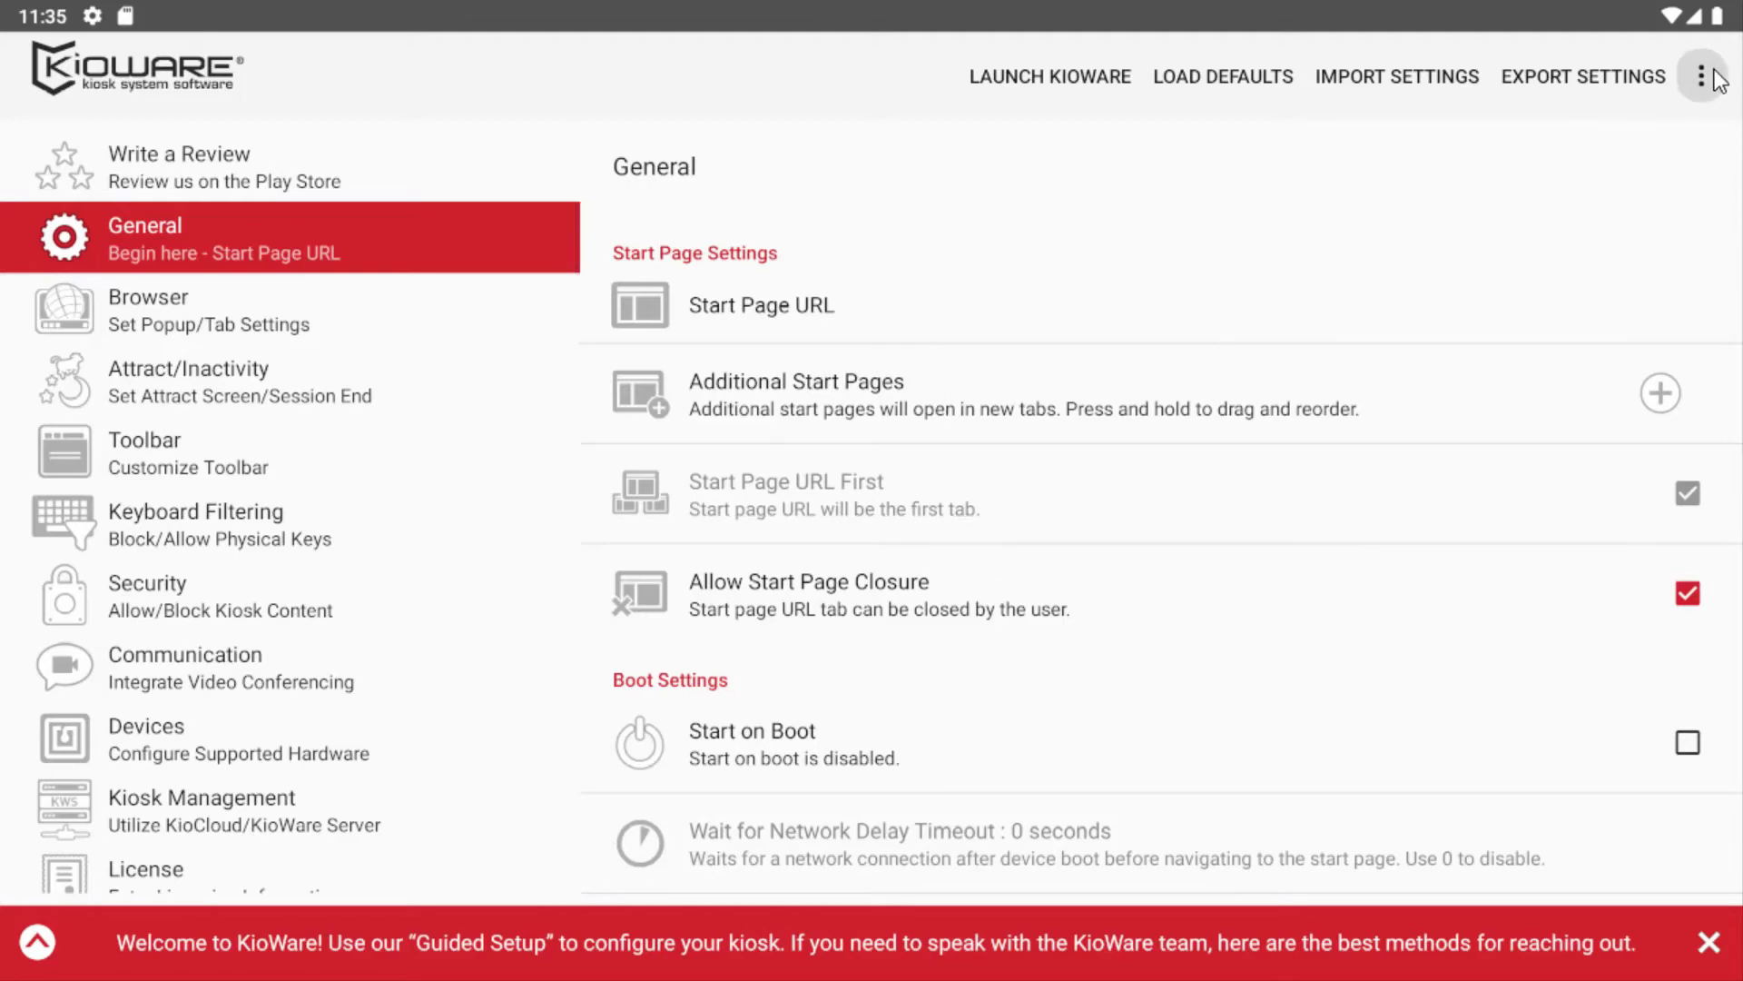
Open the Logcat Viewer from KioWare's overflow menu to list the app's log entries.
click(1703, 77)
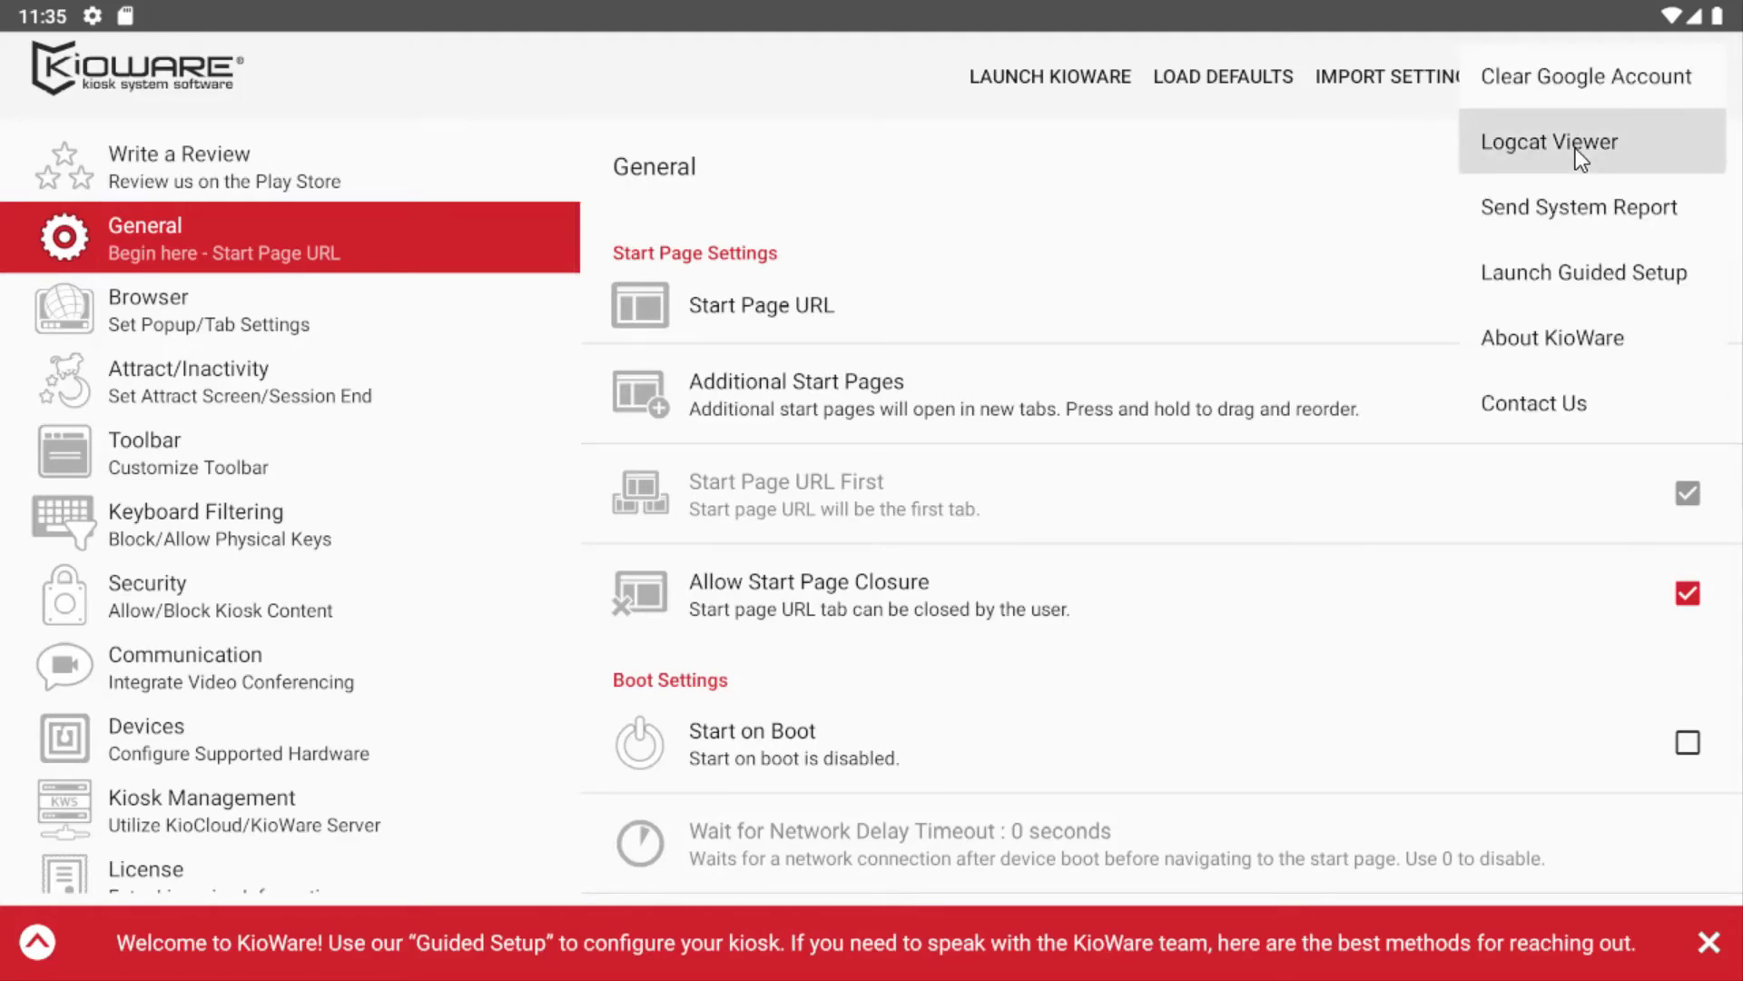
click(1549, 142)
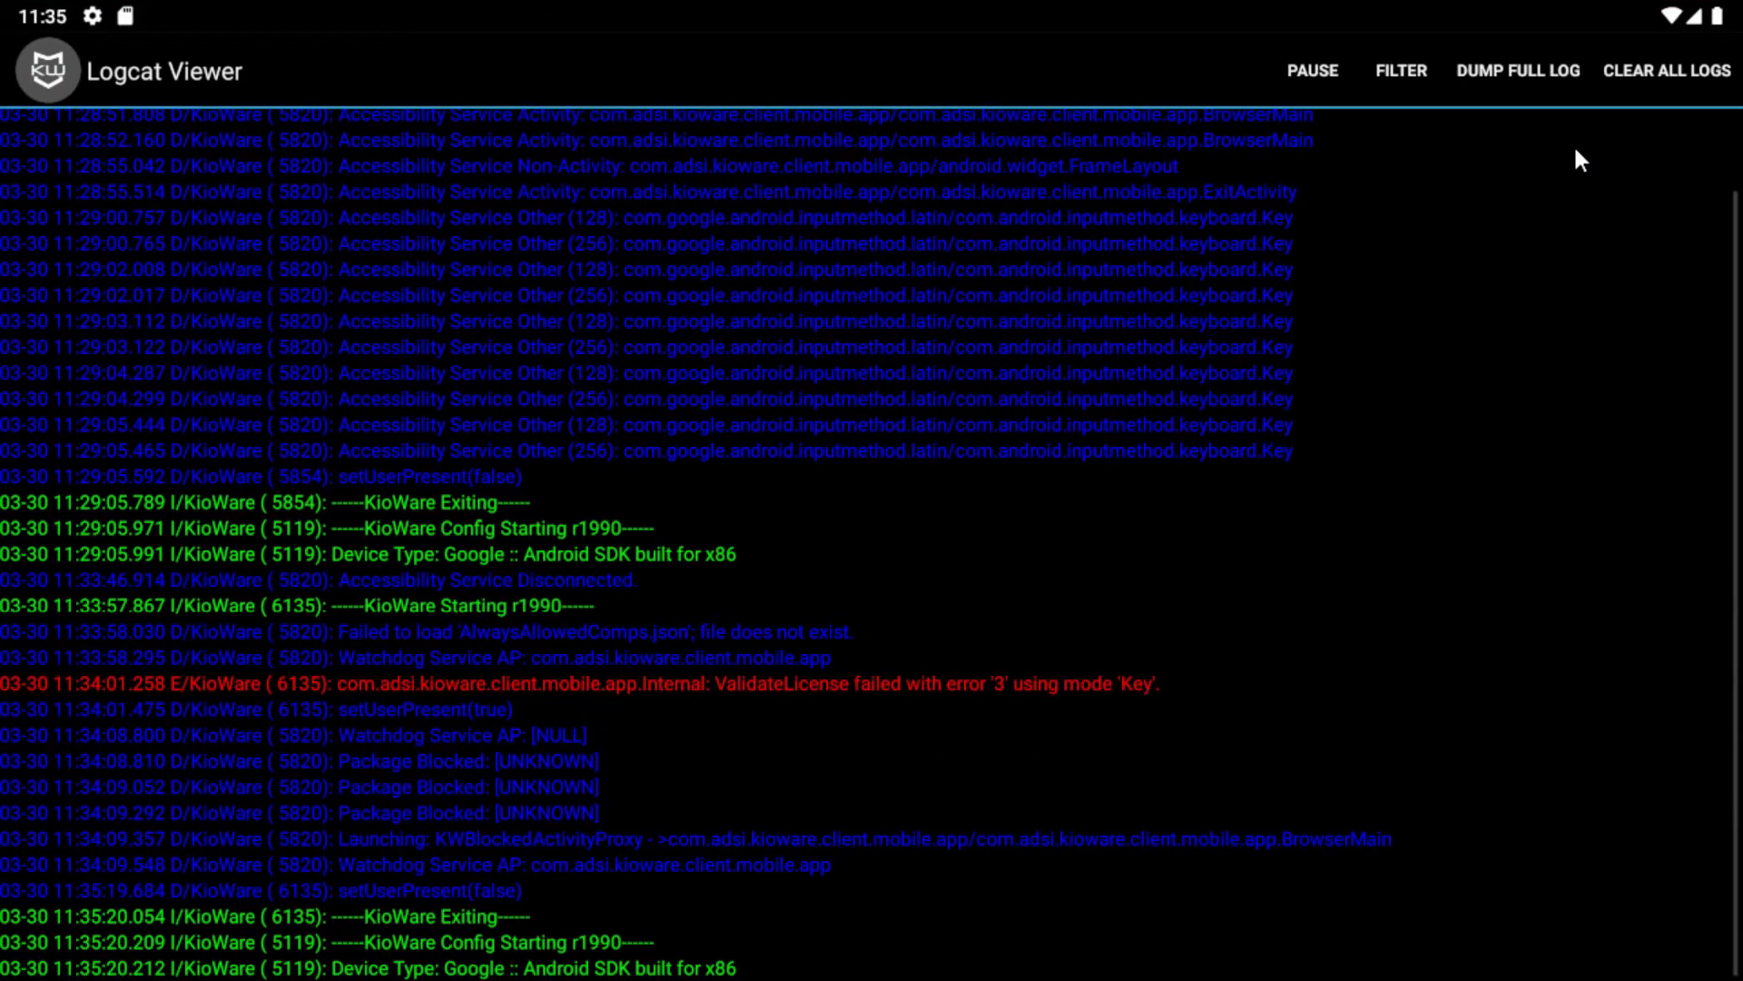
mouse_move(1651, 100)
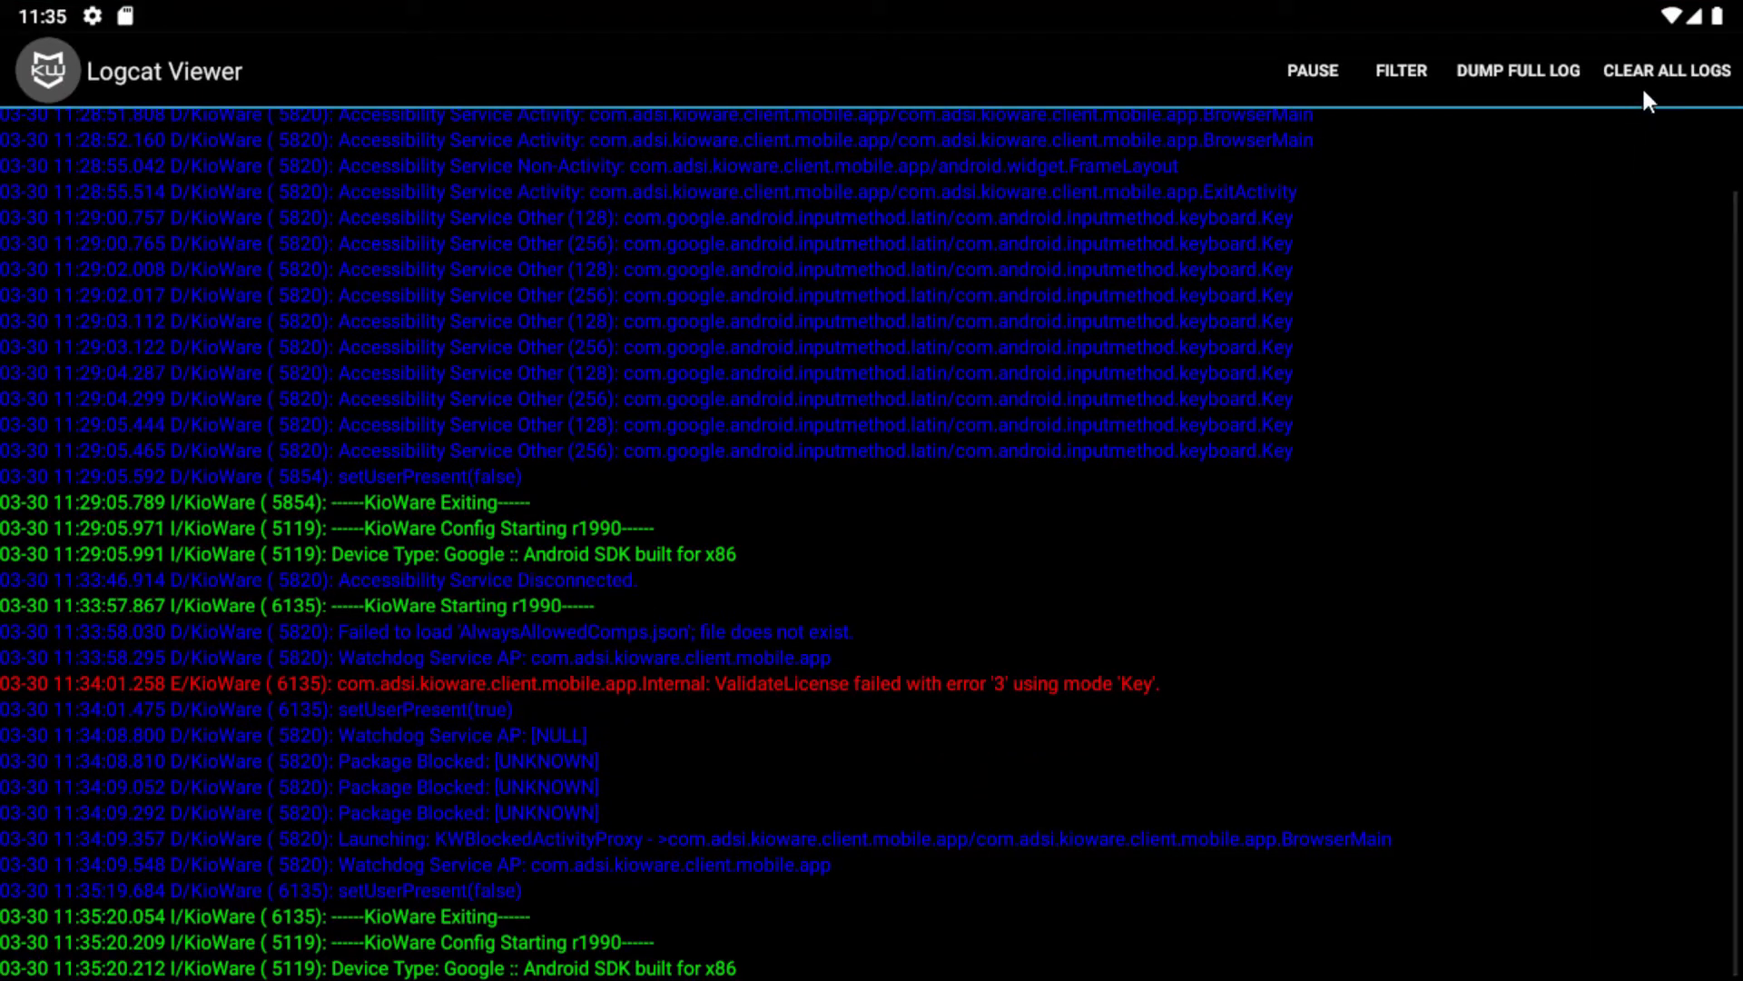
mouse_move(1513, 81)
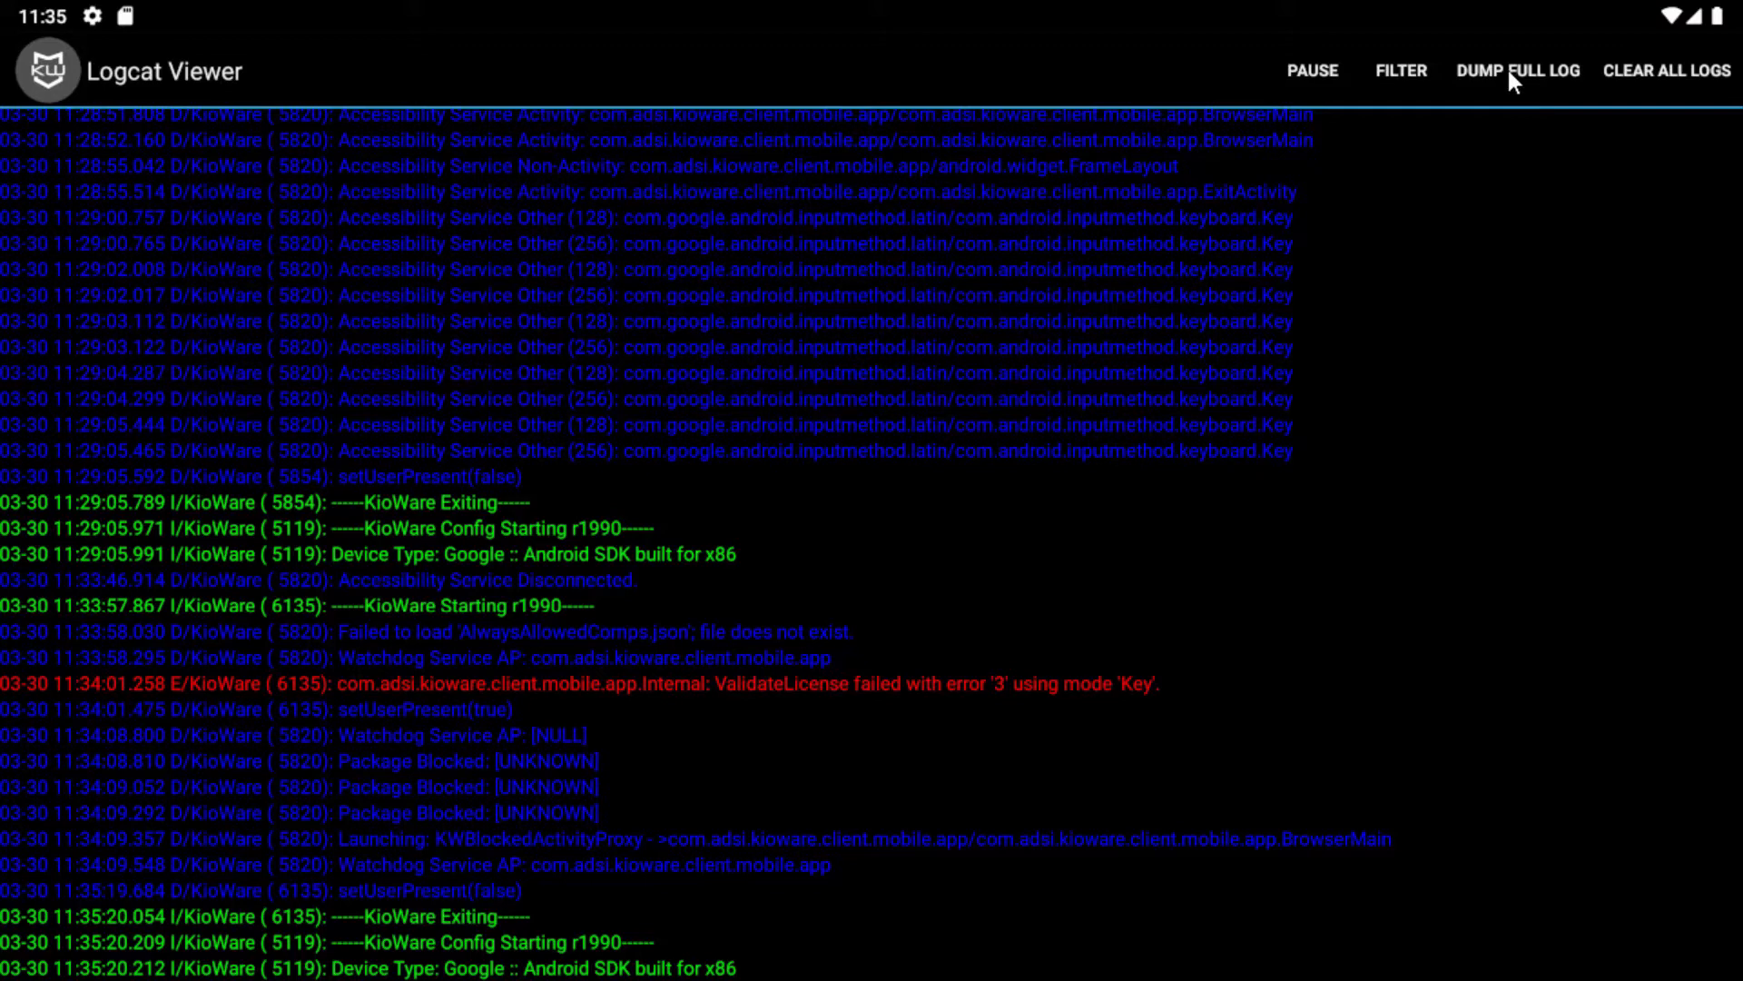
Dump the full log into KioWare's logdumps folder and dismiss the log-created confirmation.
click(1518, 71)
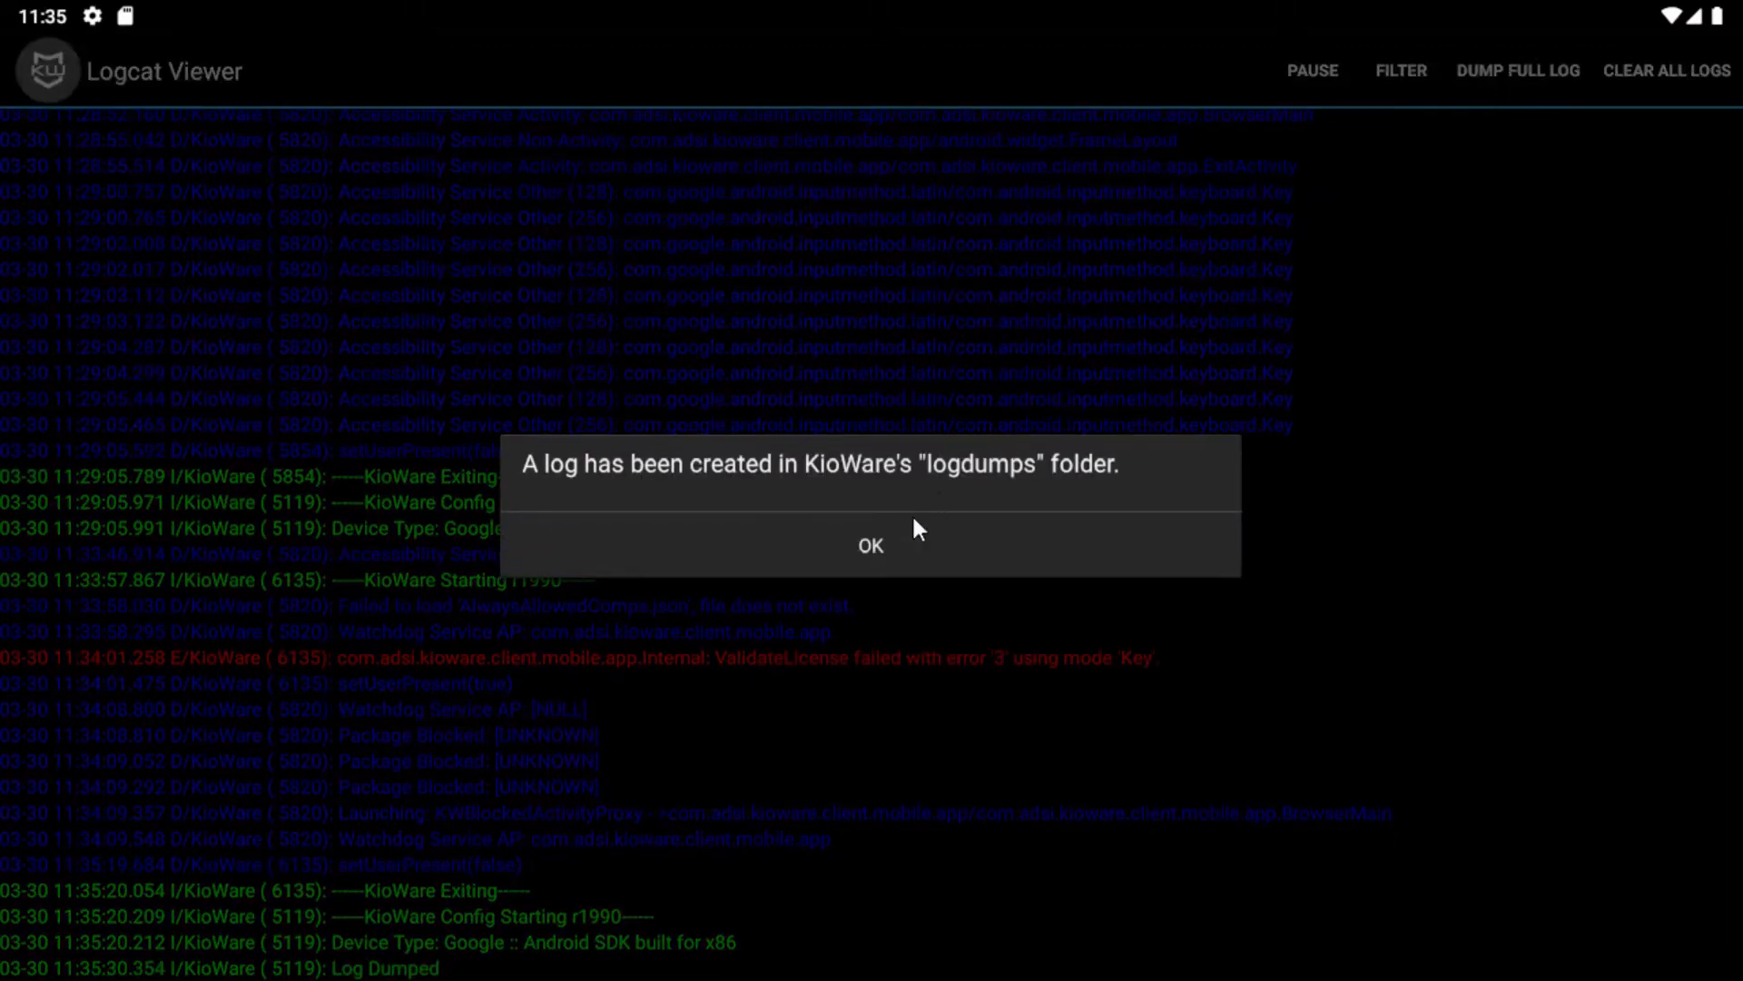
click(870, 545)
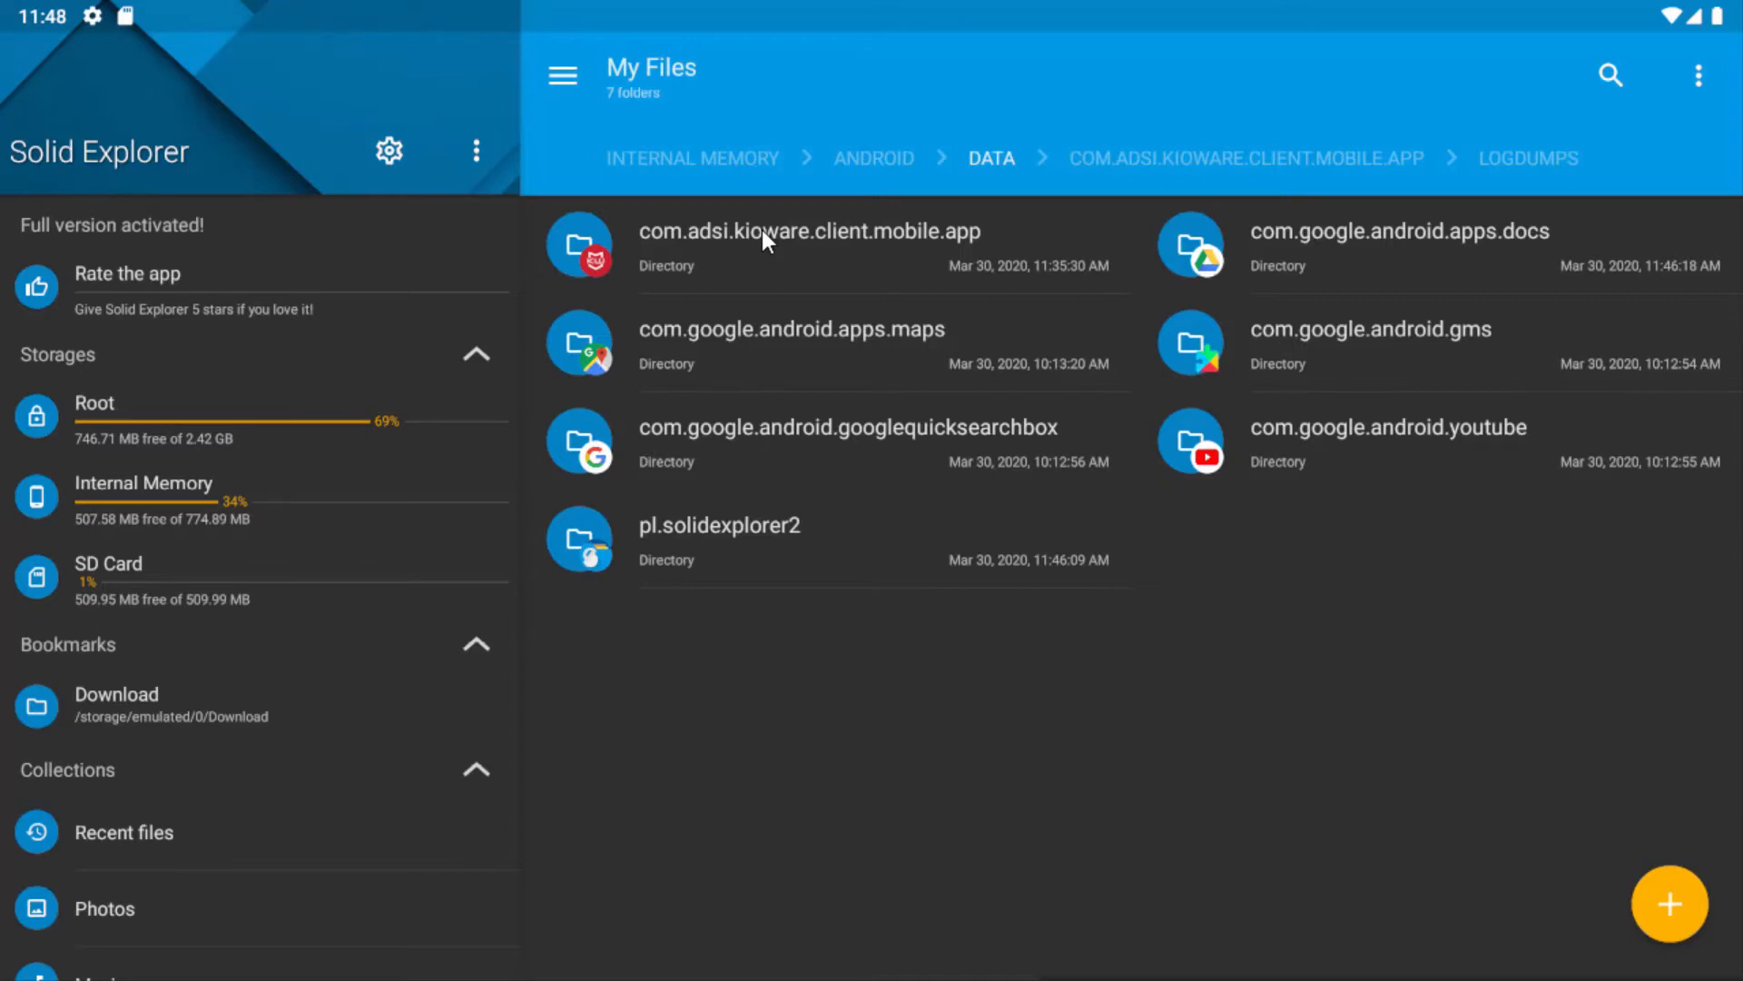
Share the dumped logcat .txt file from com.adsi.kioware.client.mobile.app's logdumps folder.
click(810, 231)
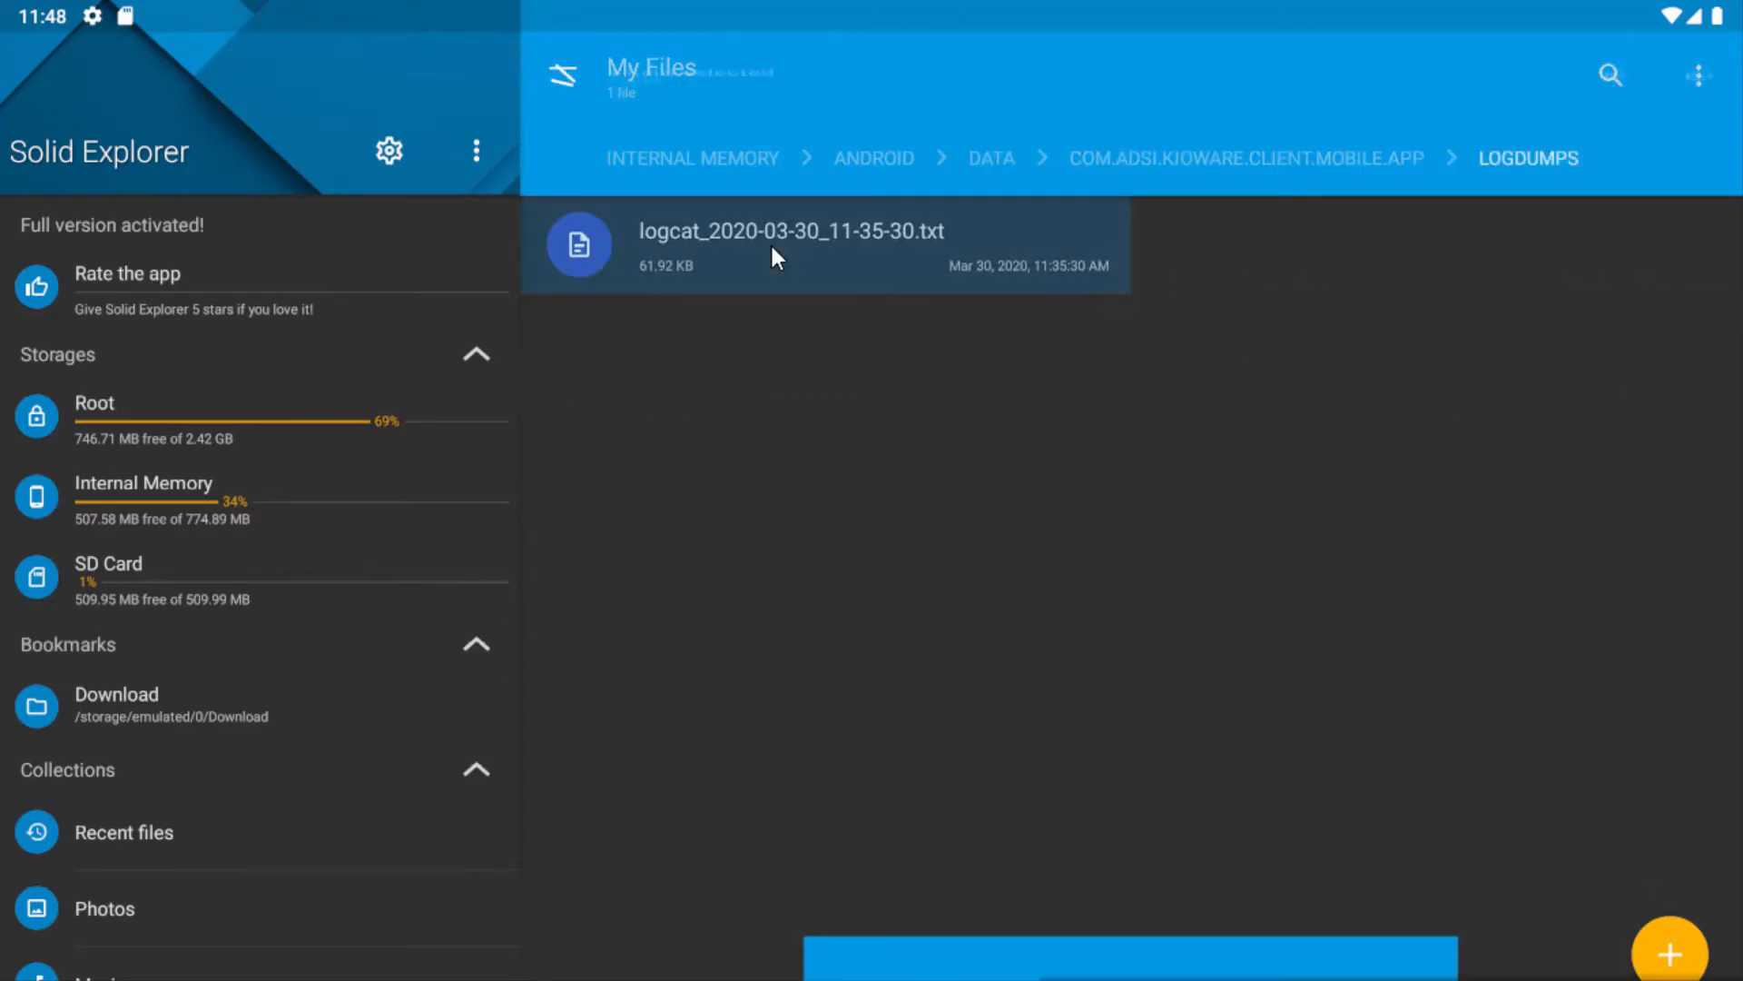
click(790, 230)
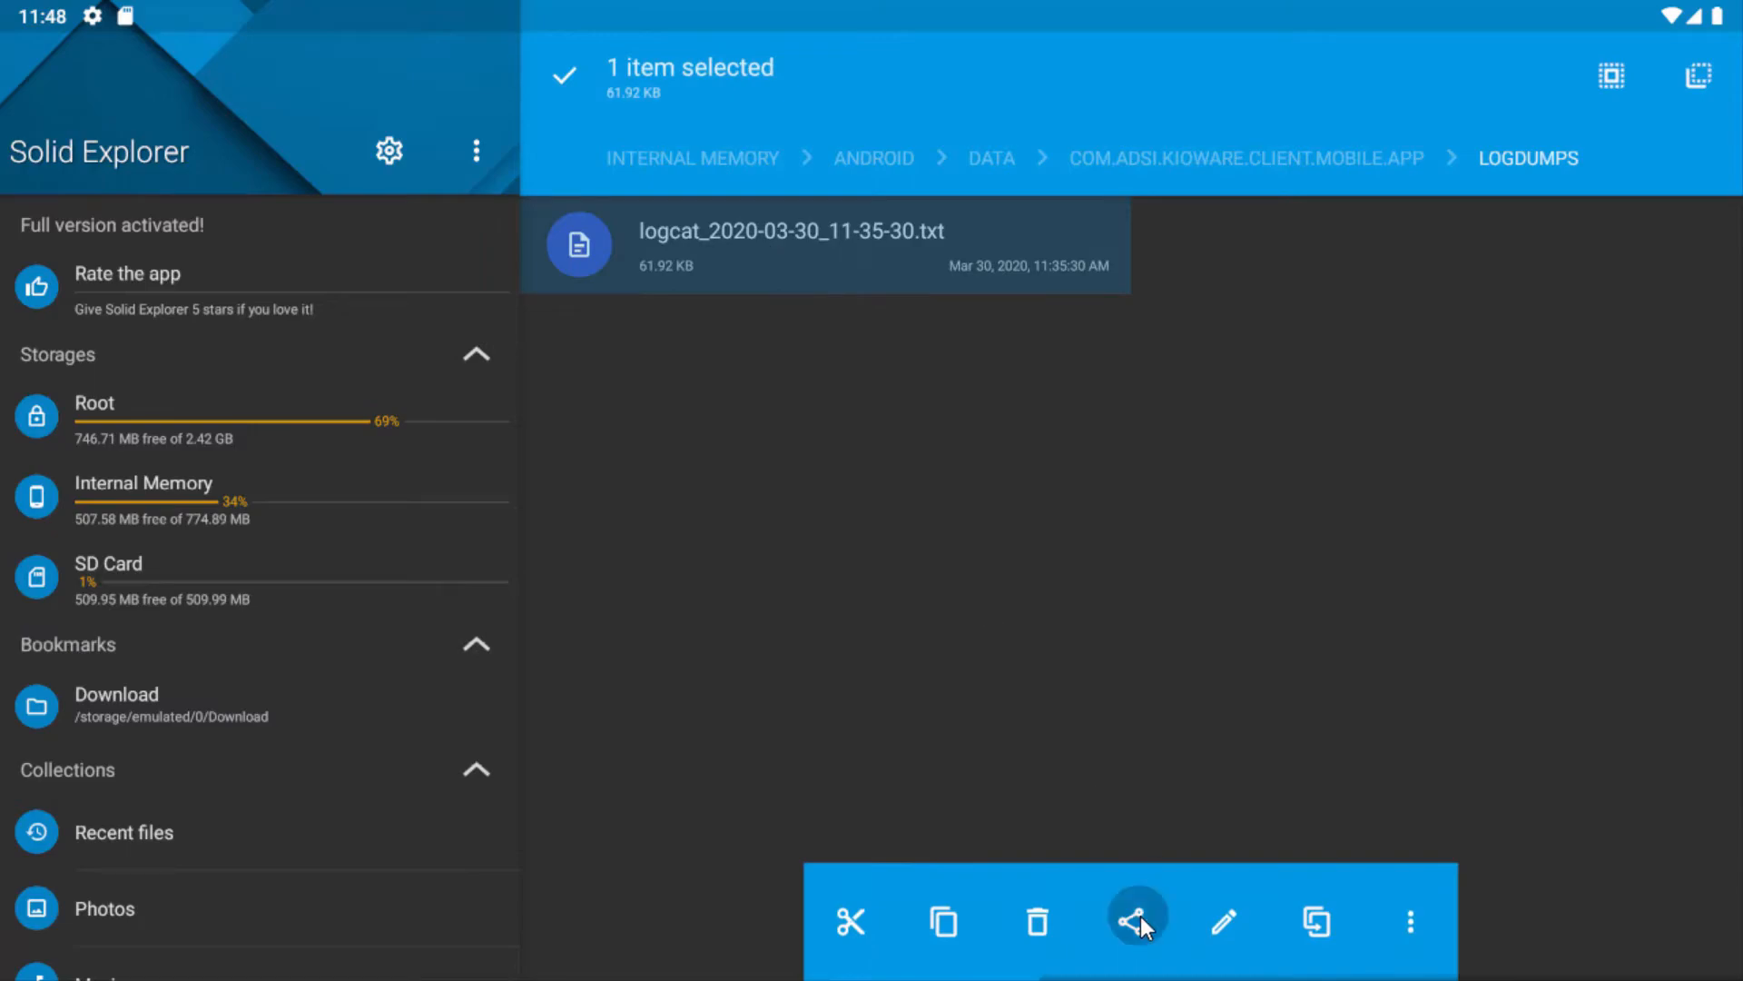
click(1137, 921)
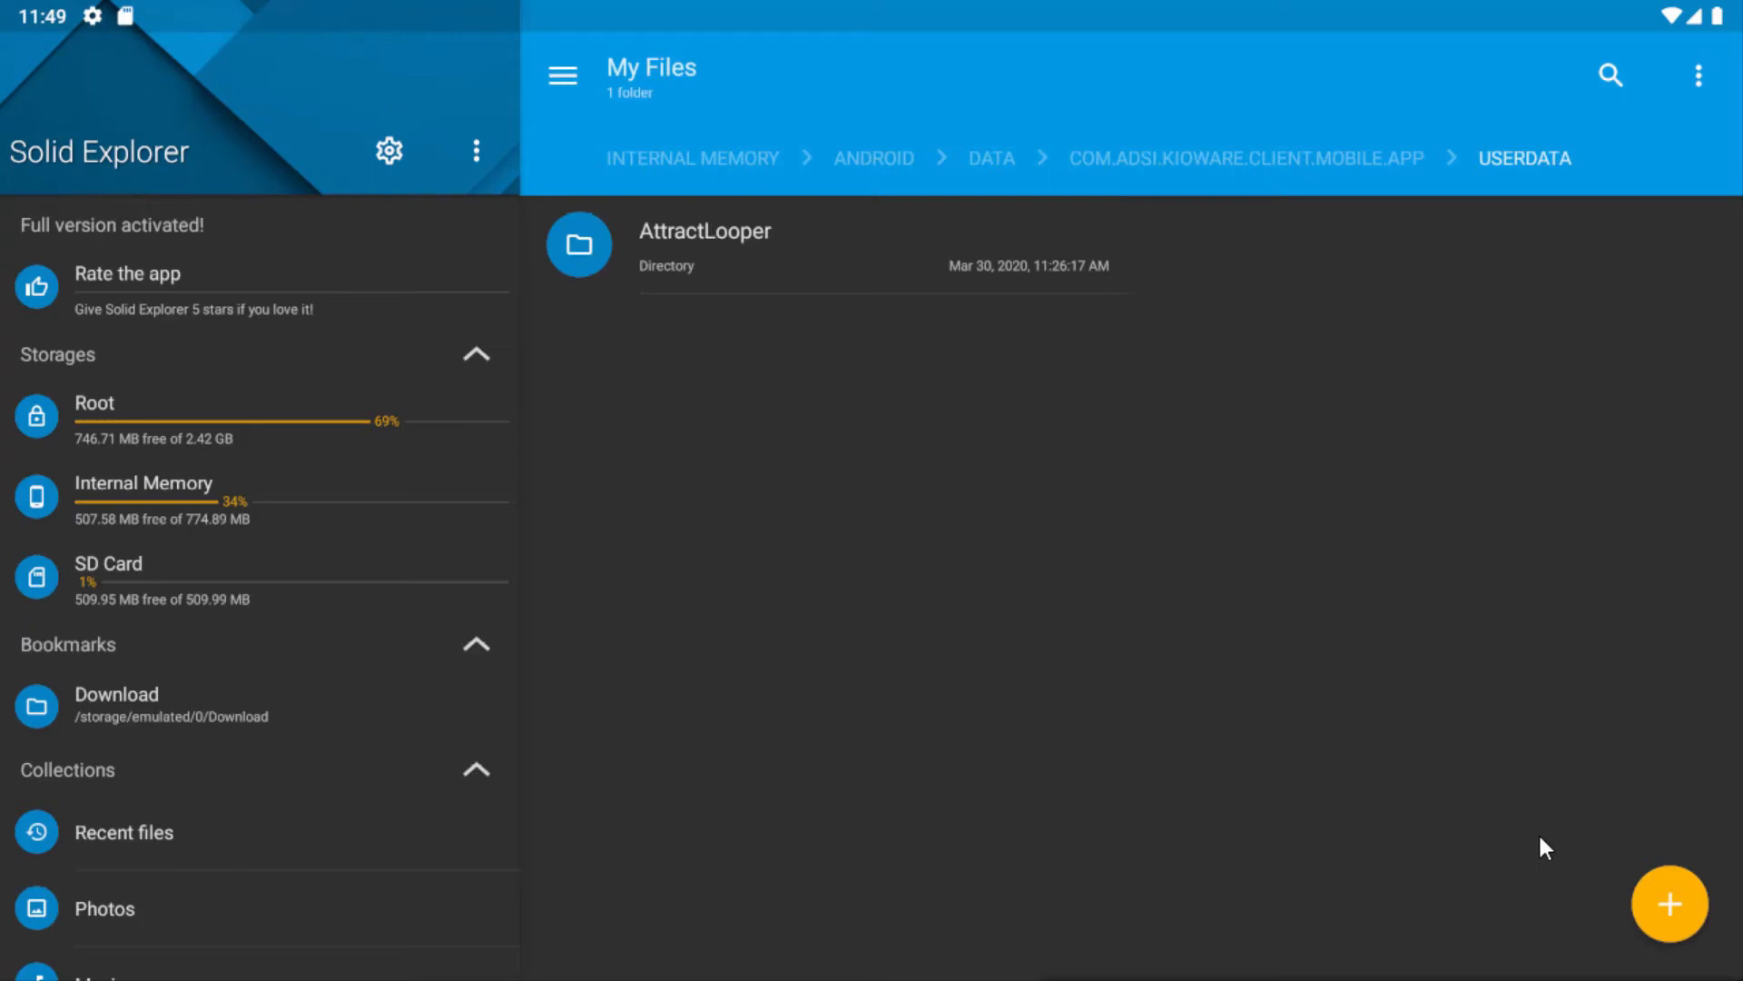
Create a new empty file named logToFile.flg in KioWare's UserData folder.
click(1669, 904)
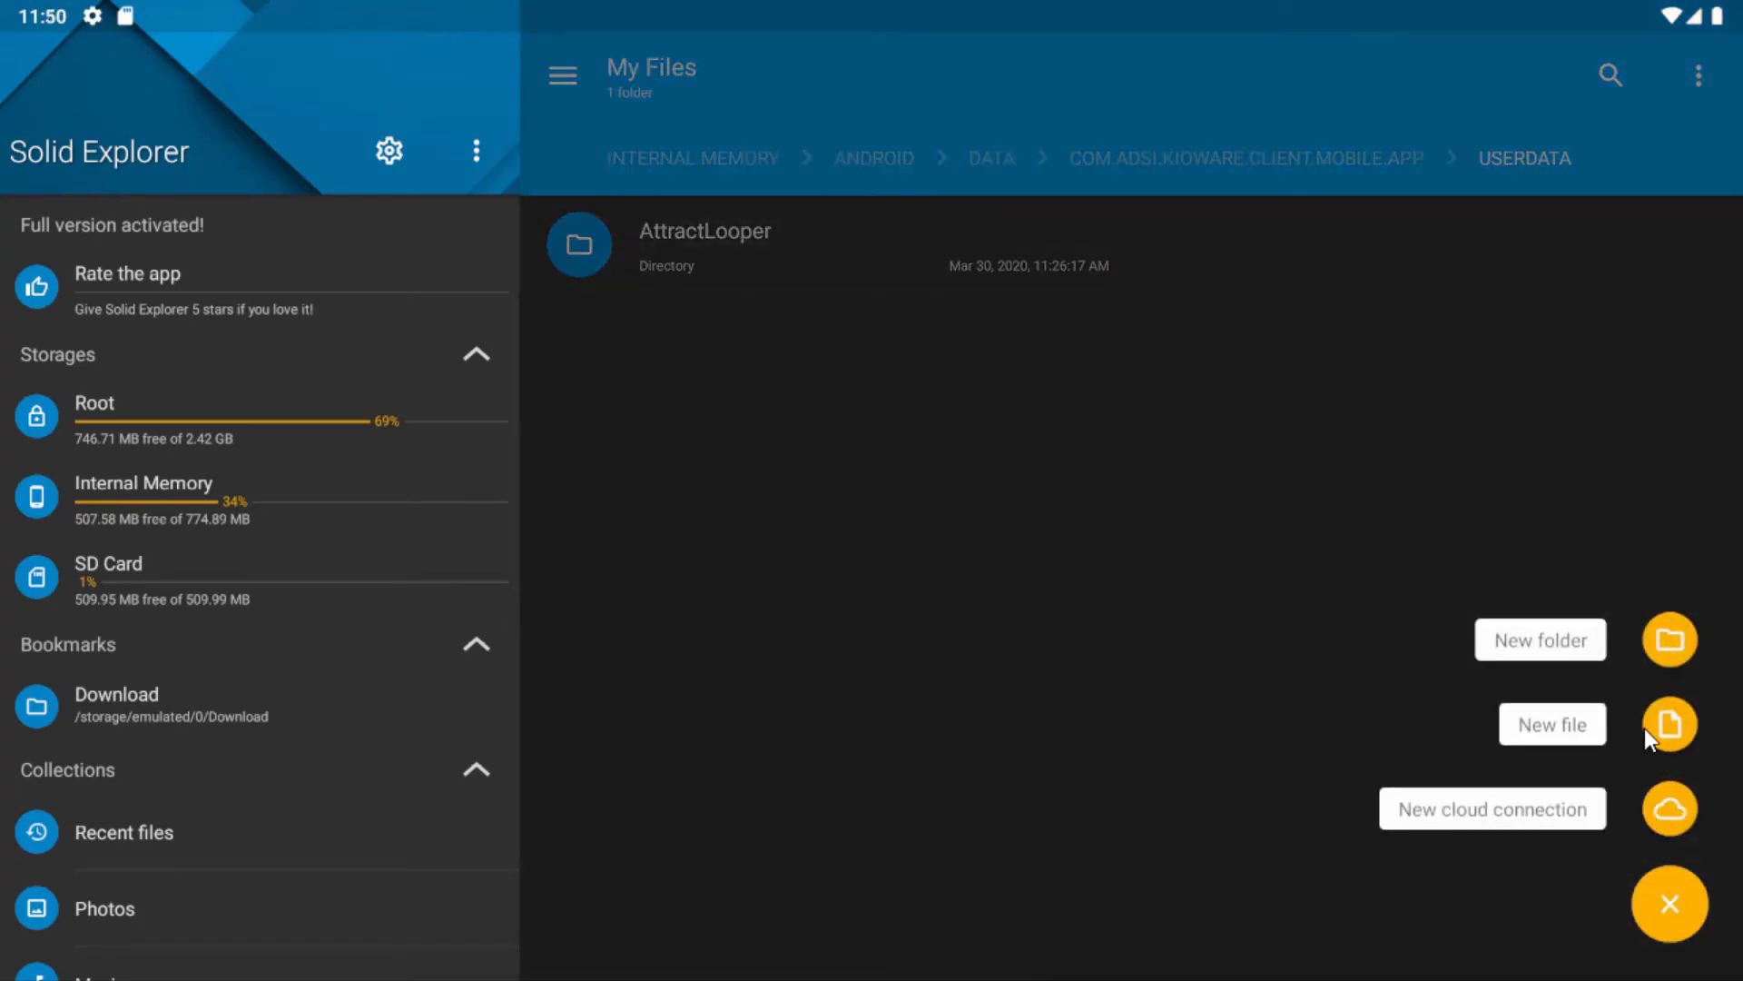
click(1669, 724)
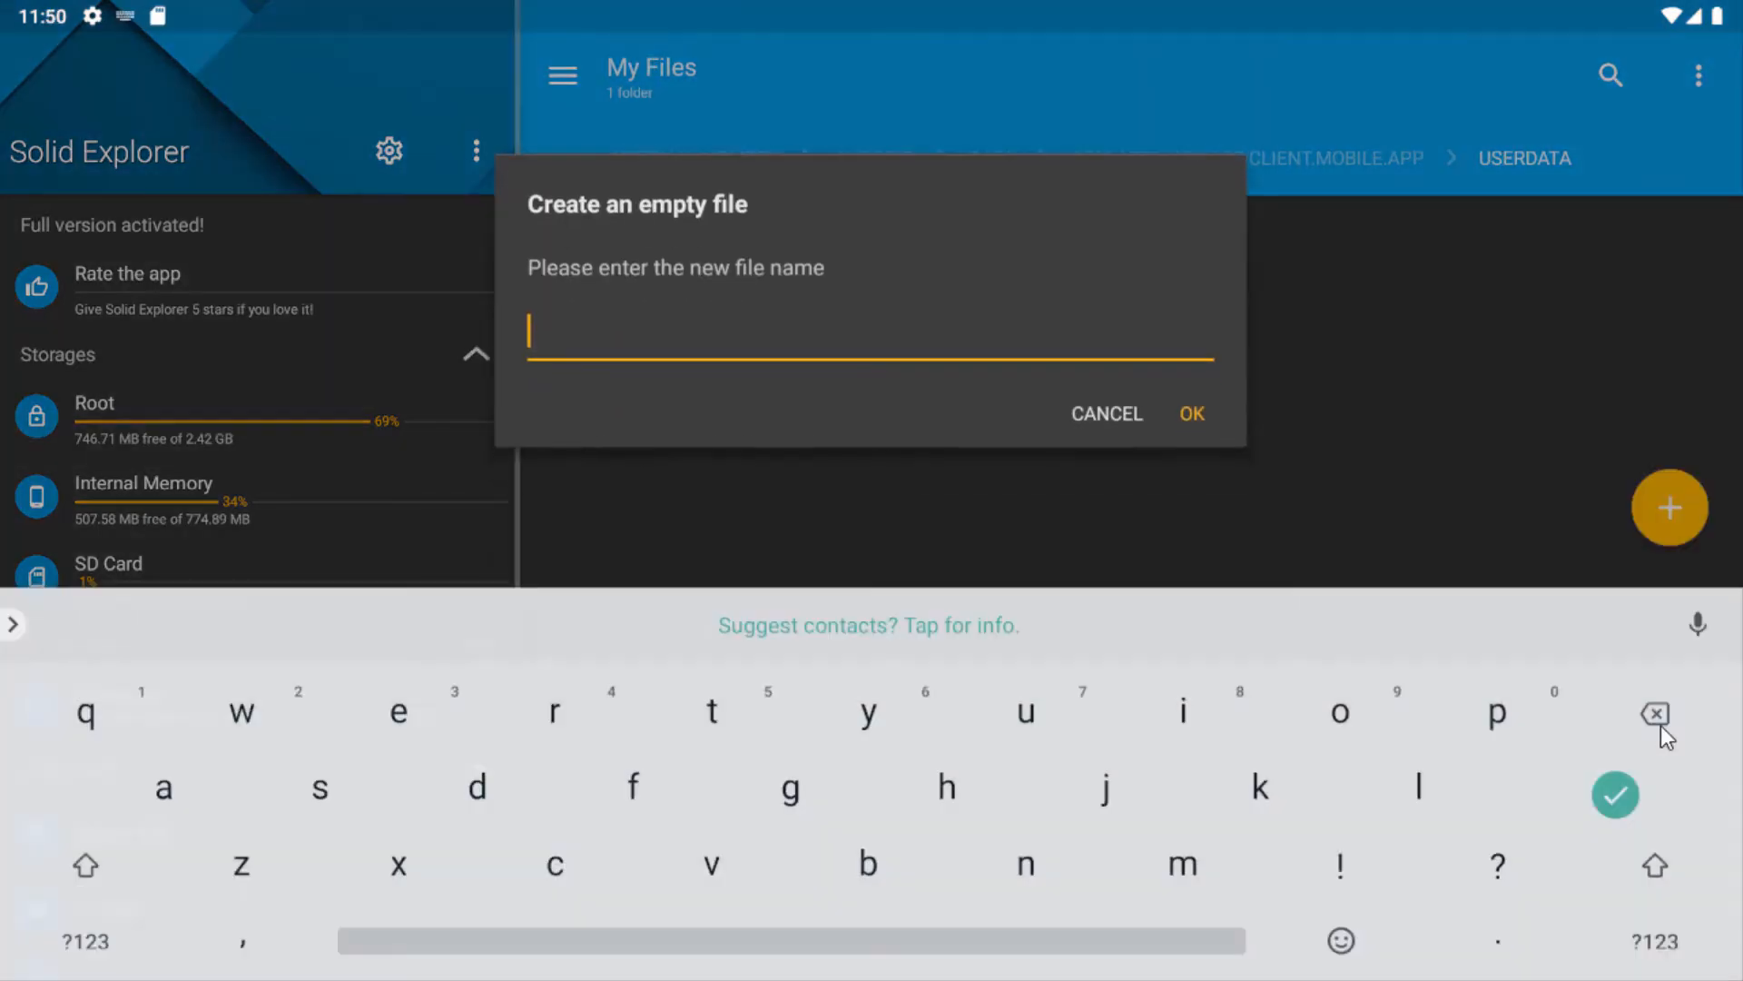
text(logTo)
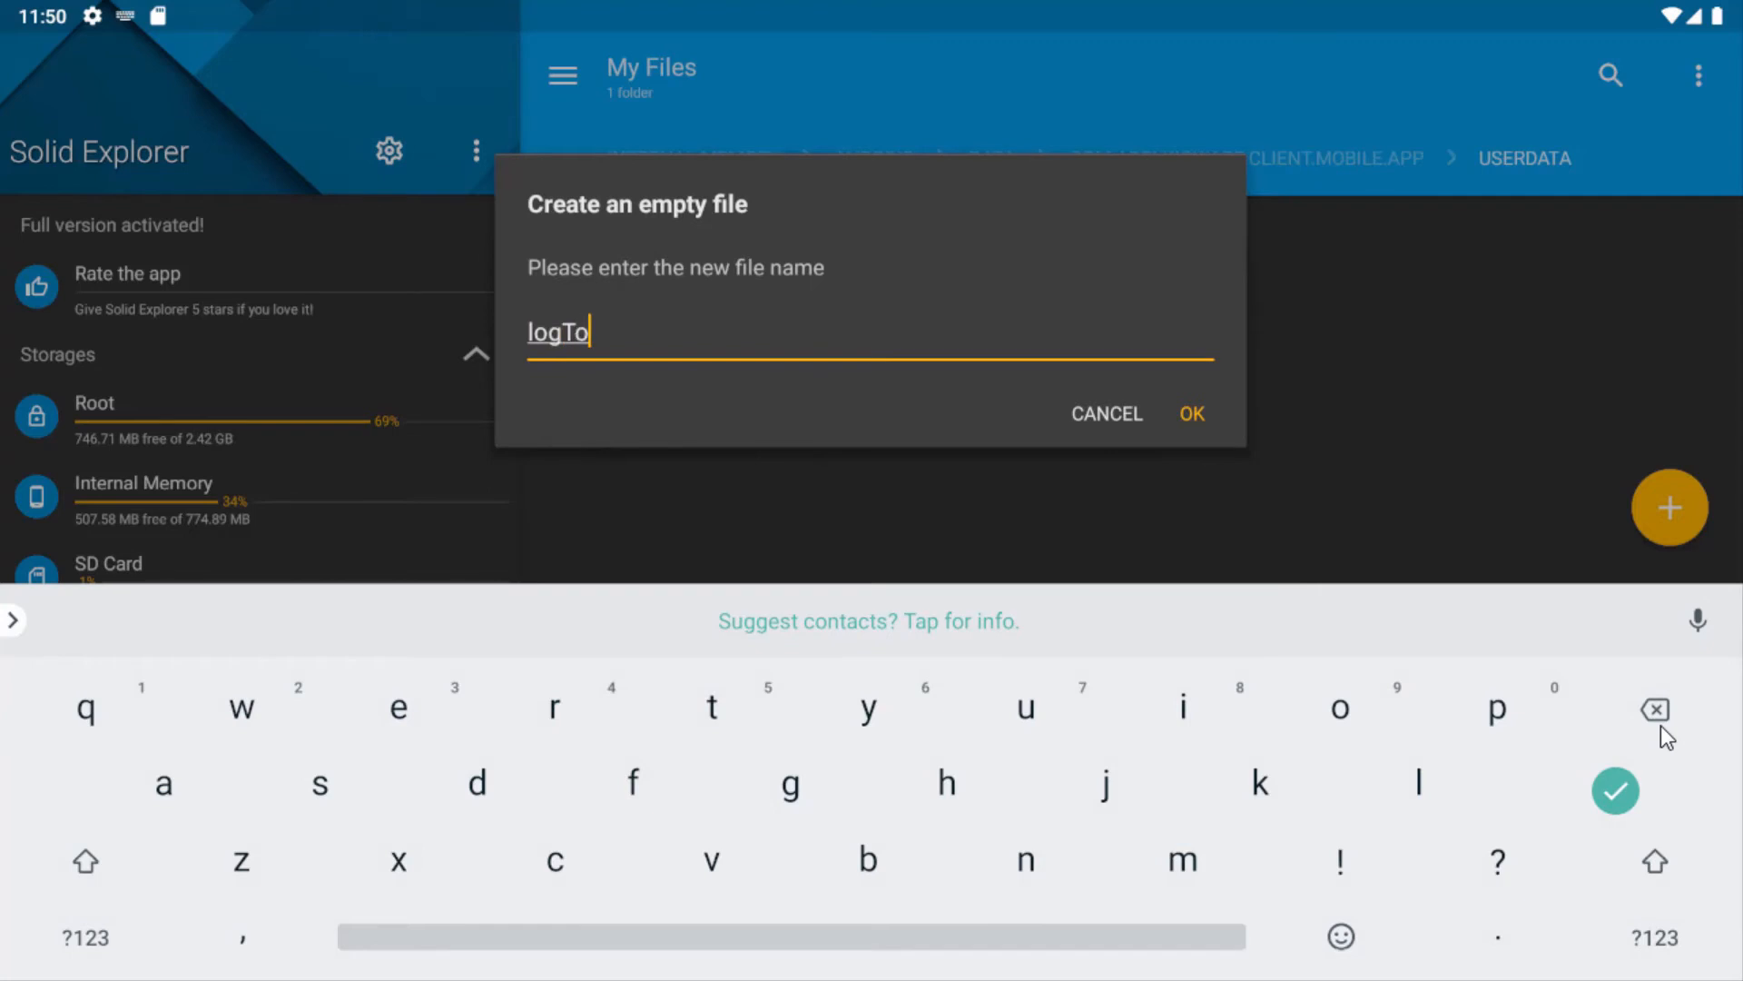
text(File.flg)
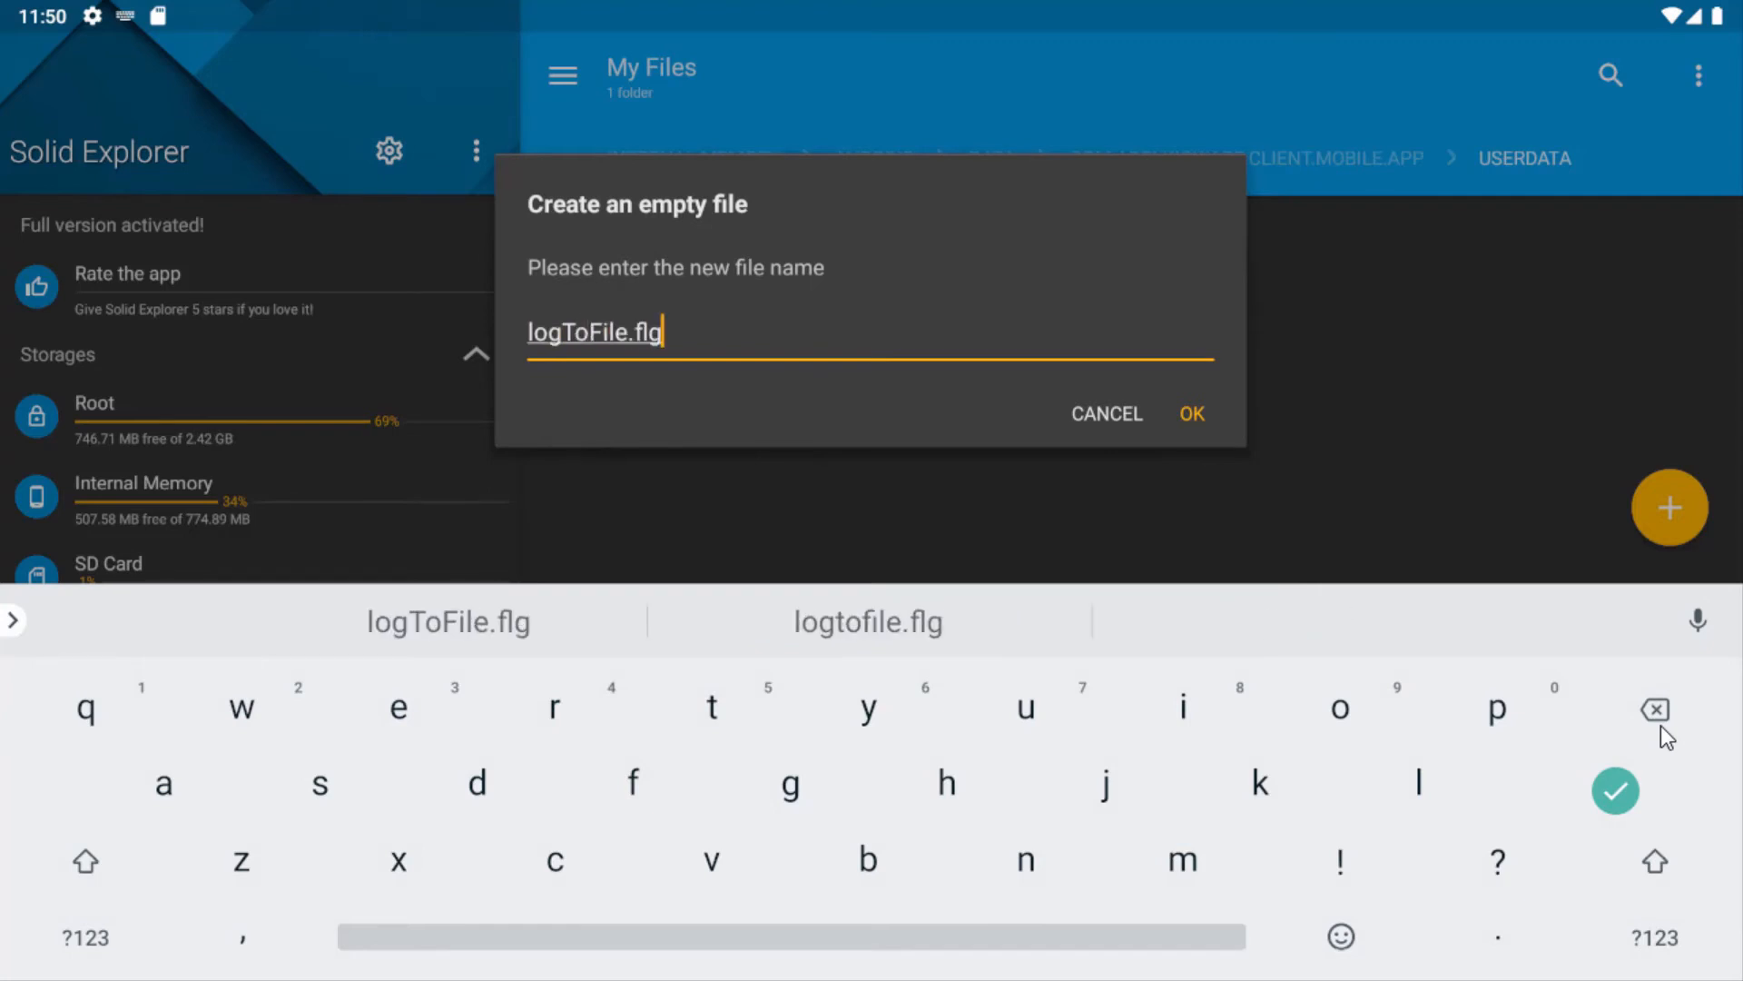
click(1191, 412)
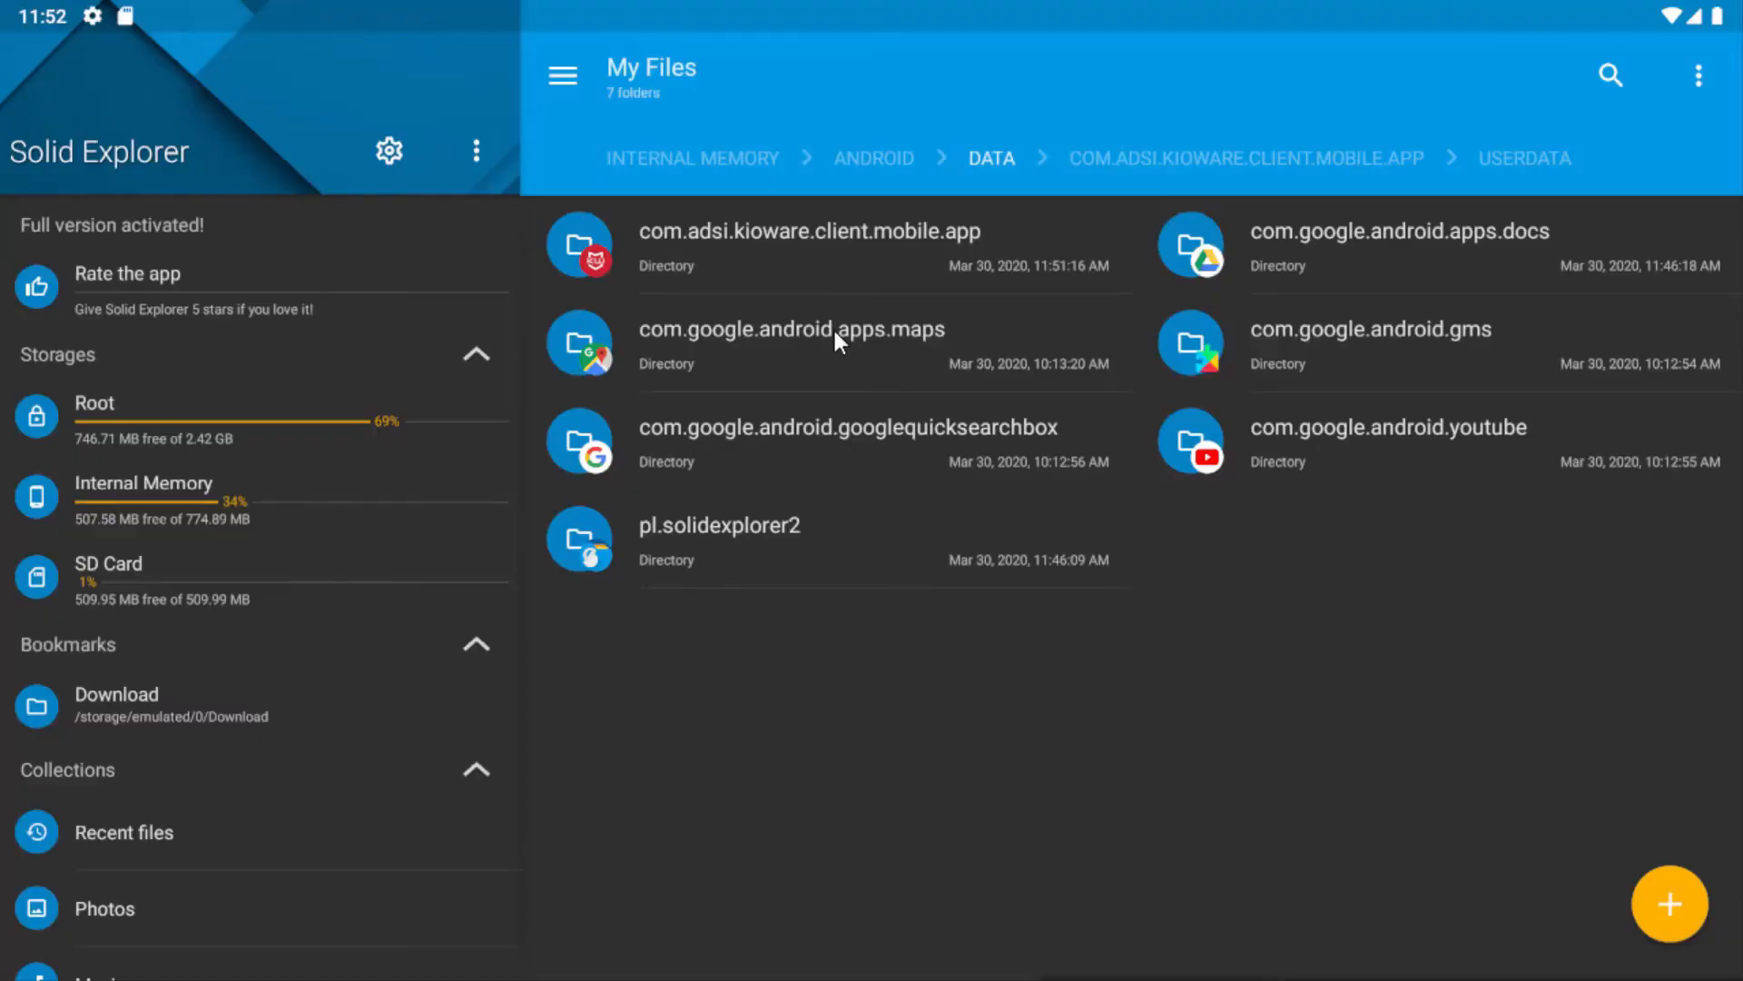
Share logcat_2020-03-30_11-51-16.txt from KioWare's logfiles folder to an app in Send to.
click(808, 231)
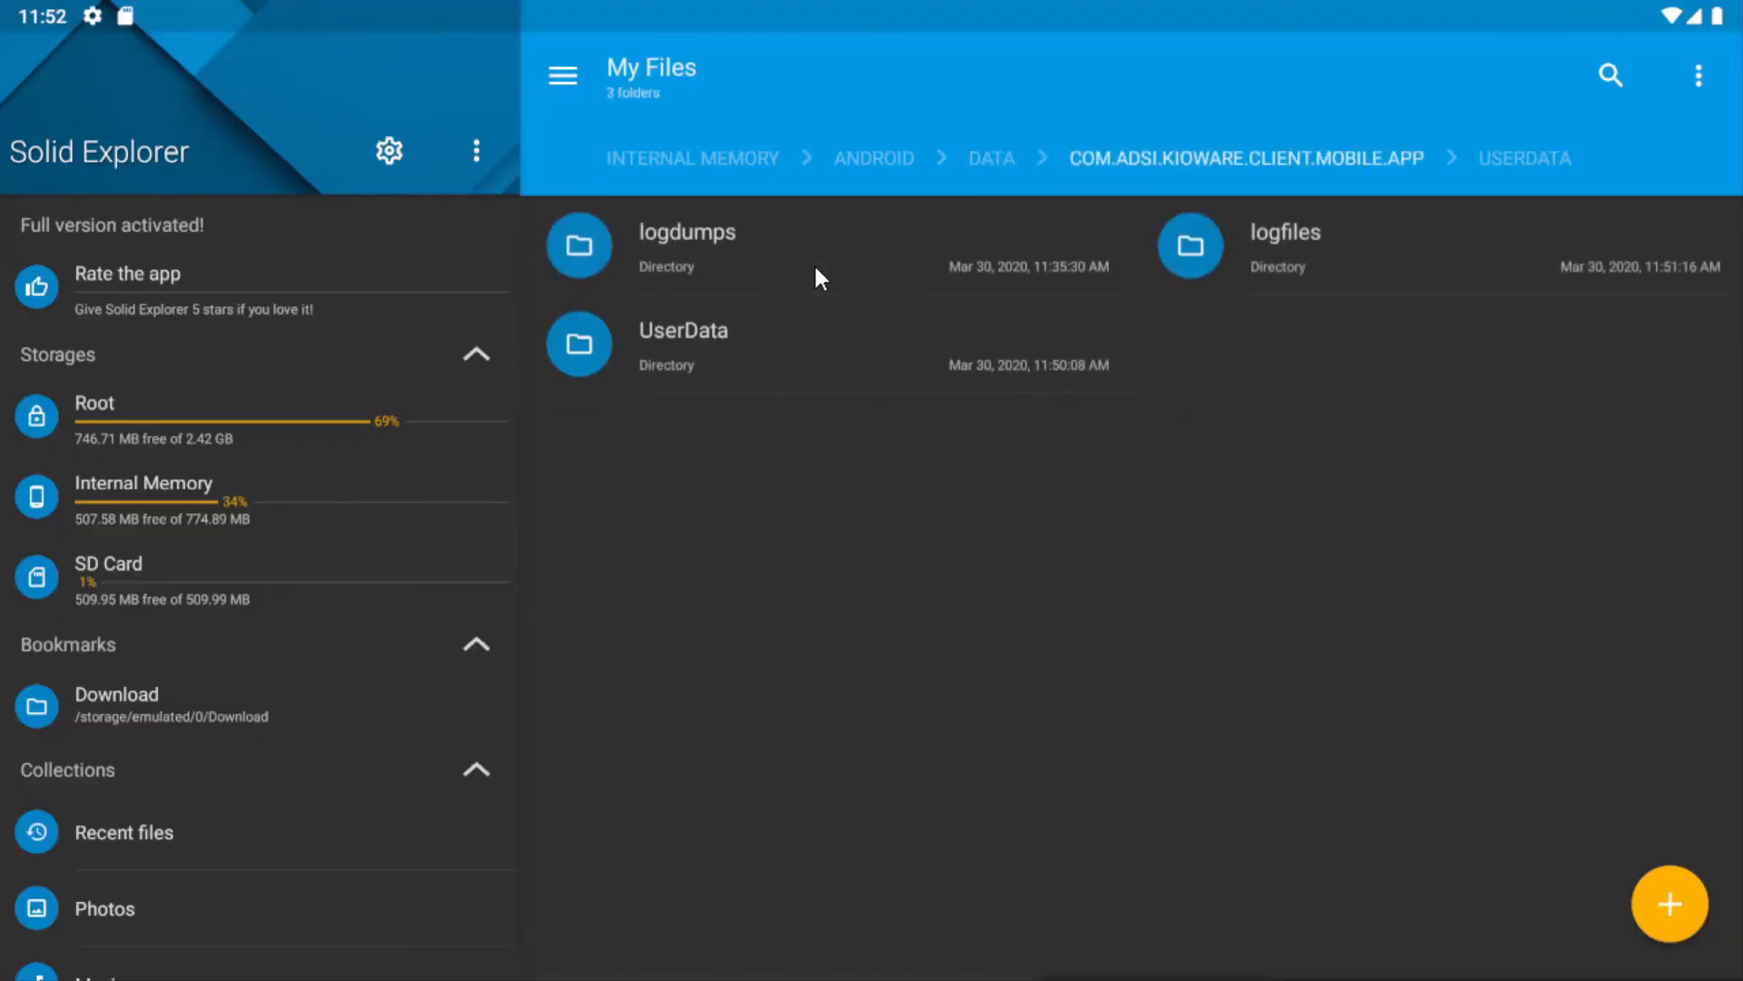
double_click(1284, 246)
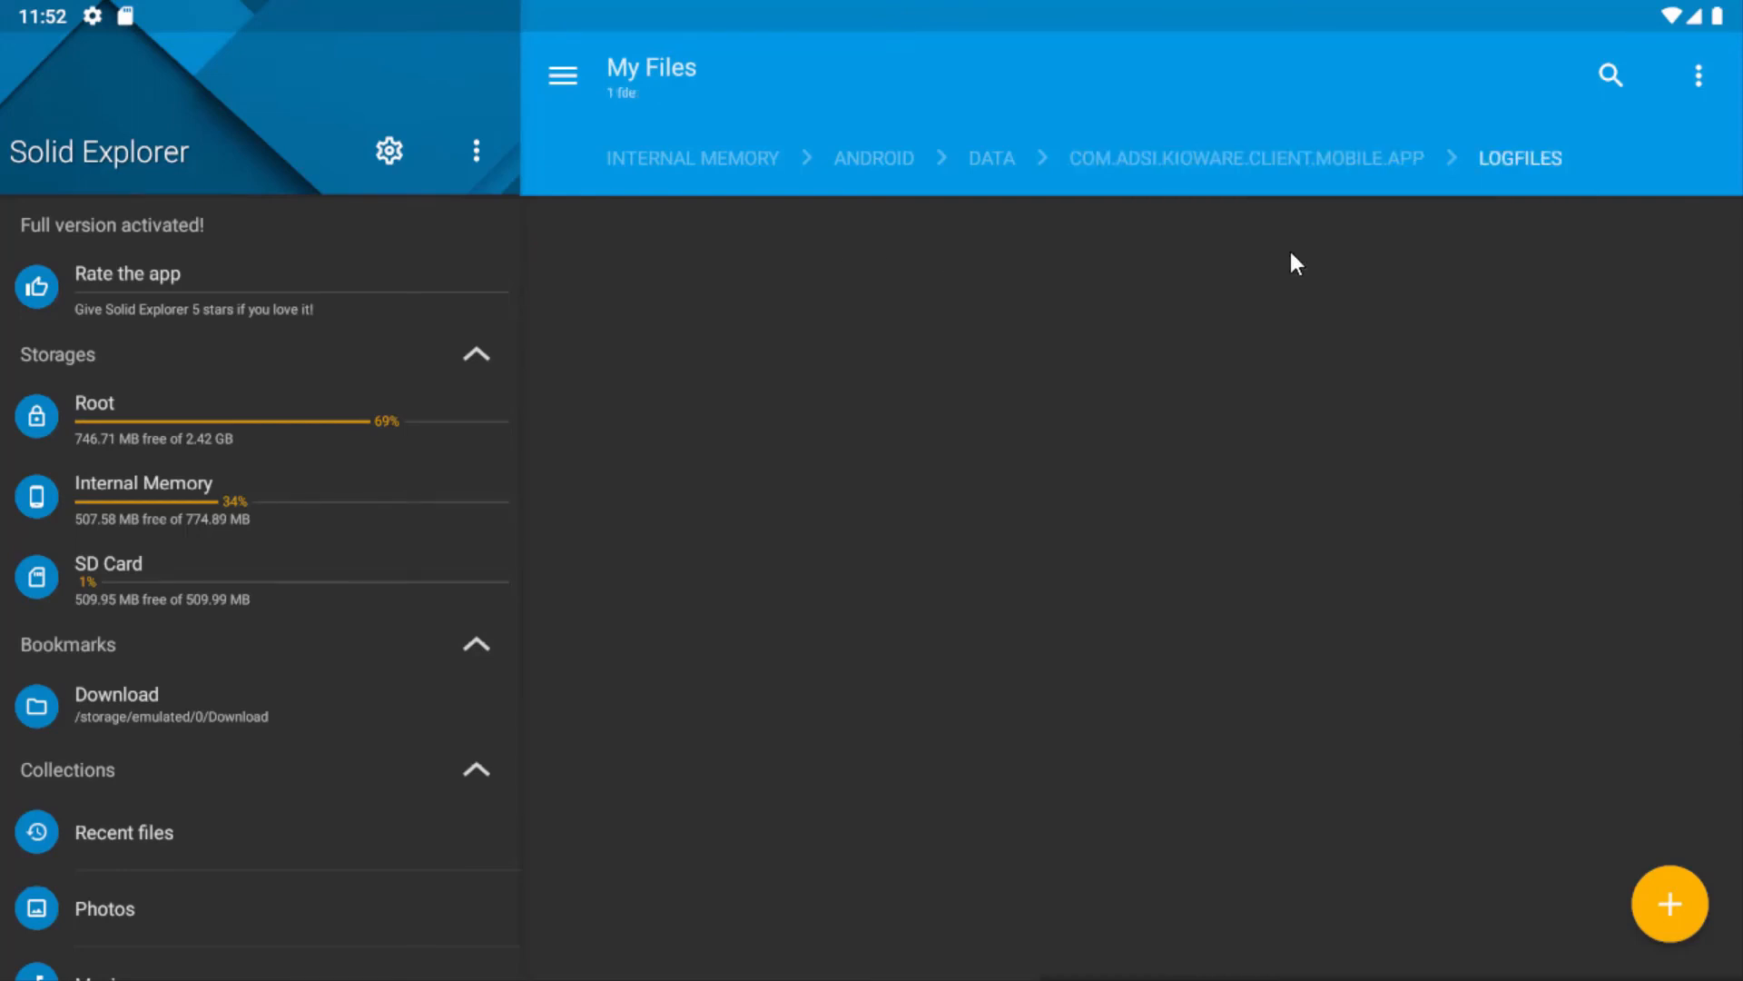
click(811, 246)
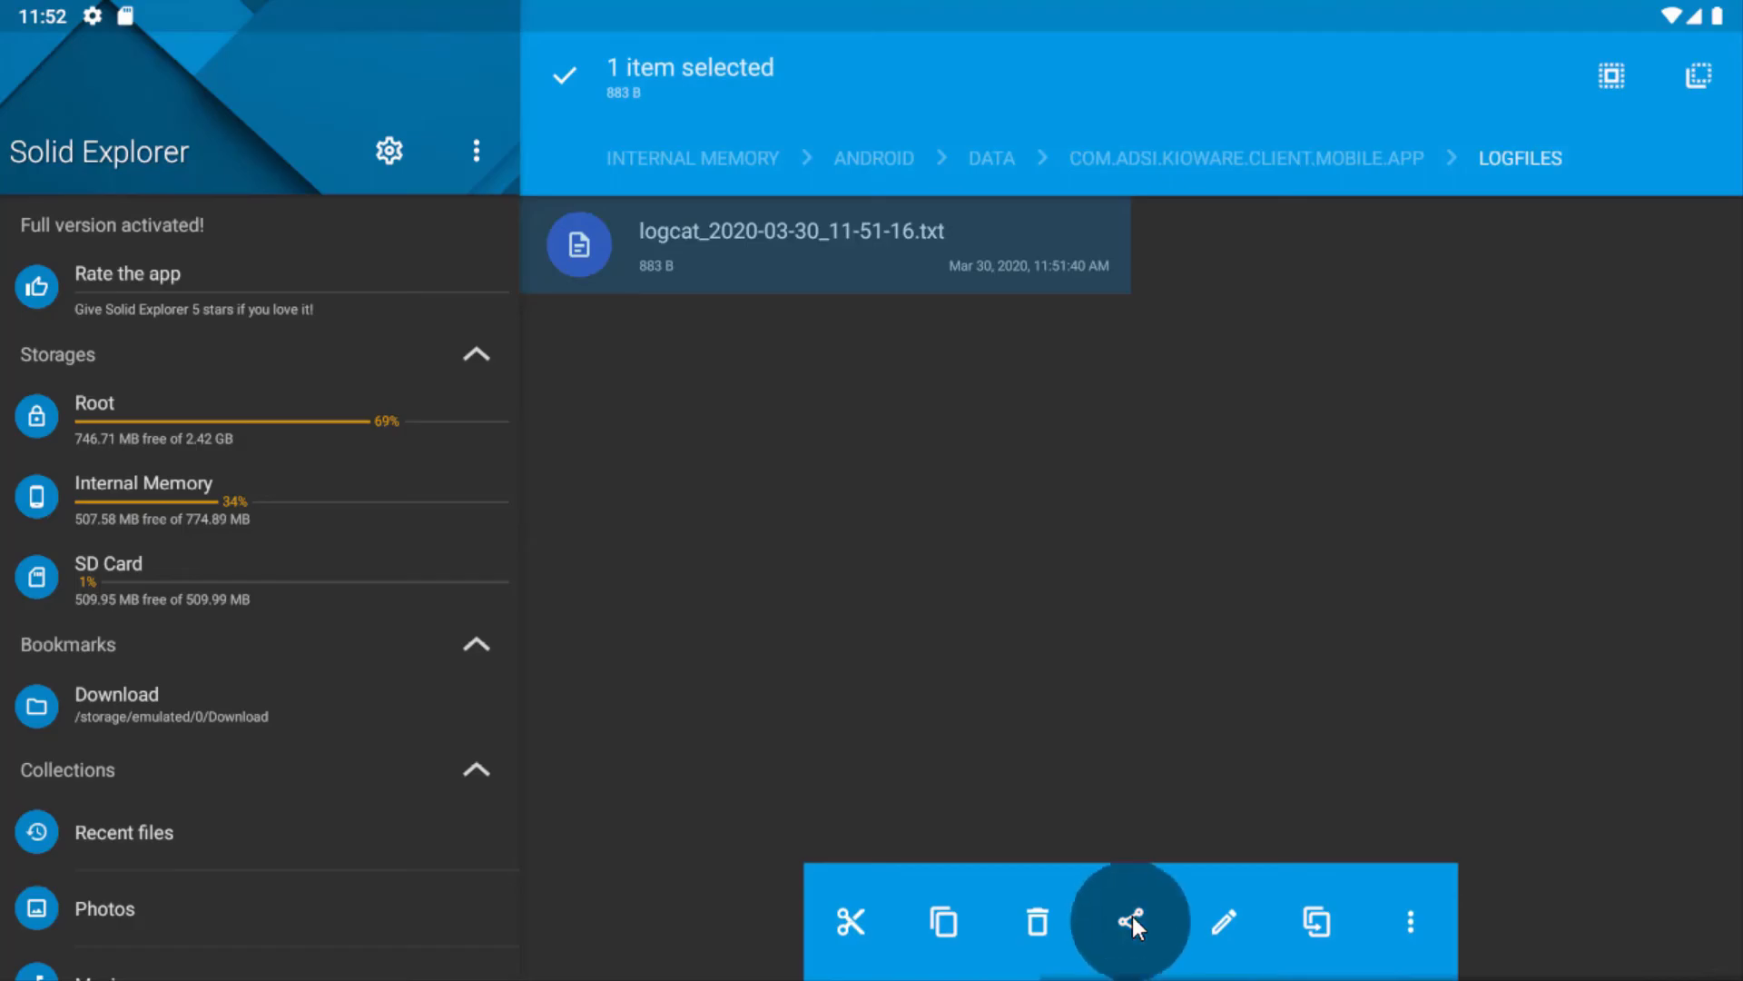
click(1129, 921)
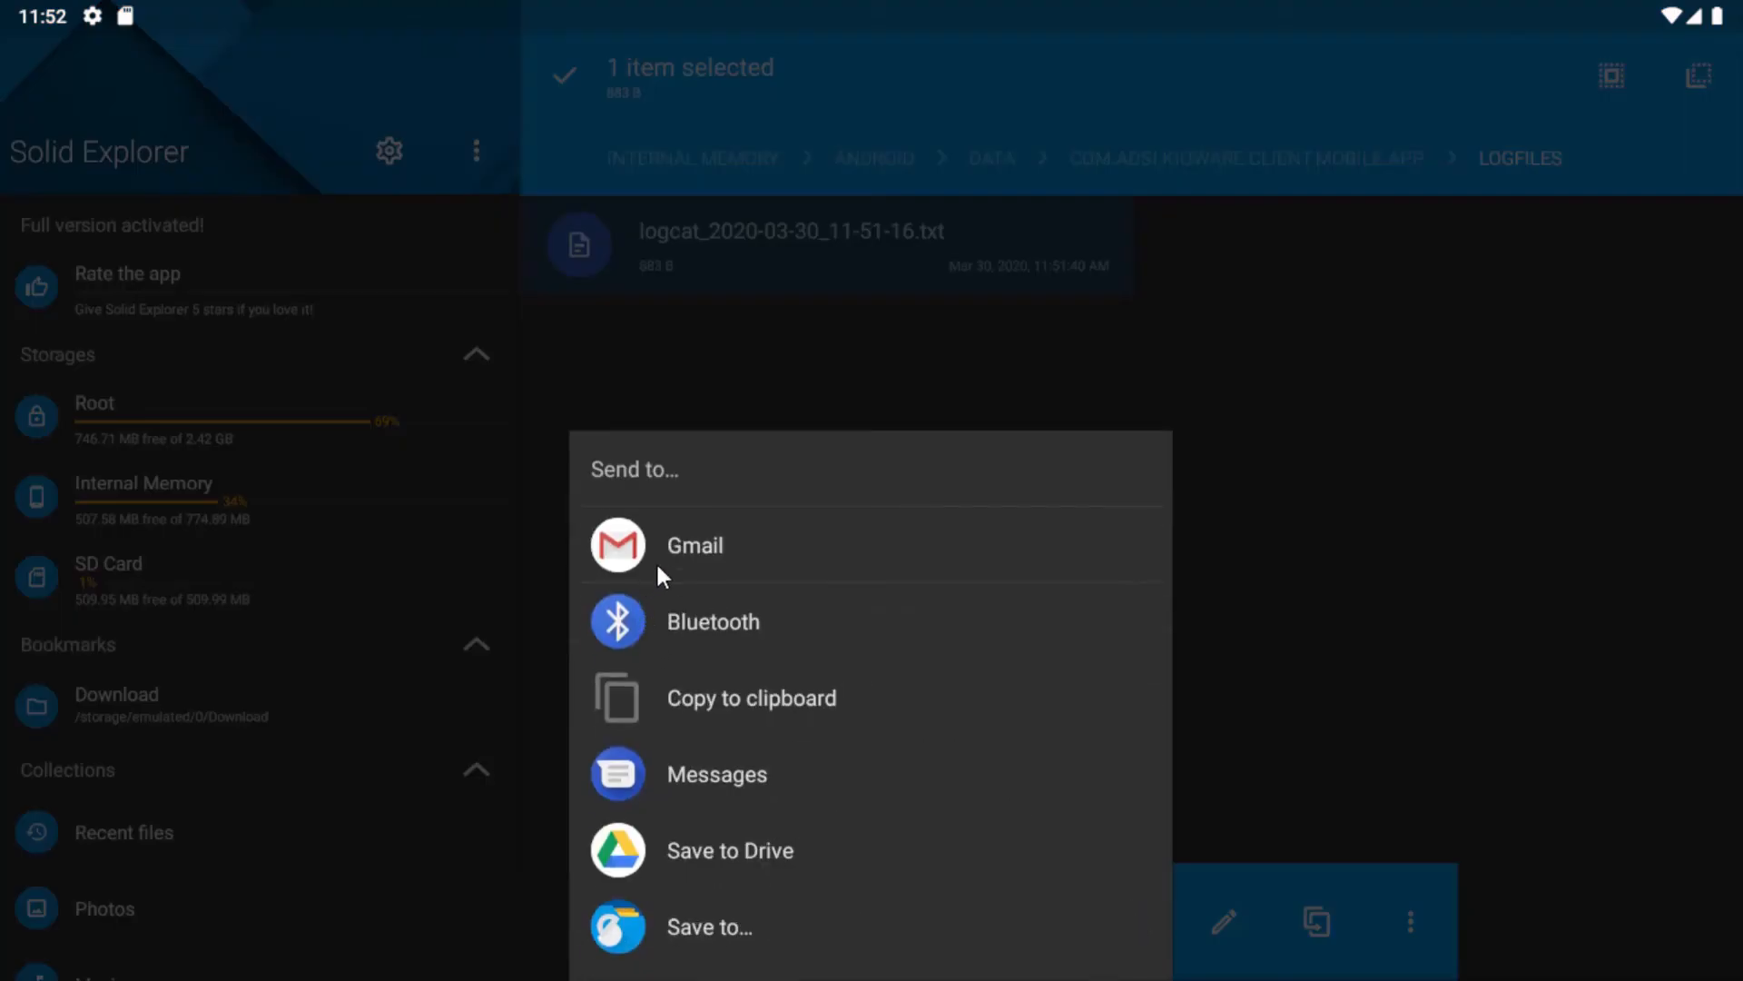
click(670, 566)
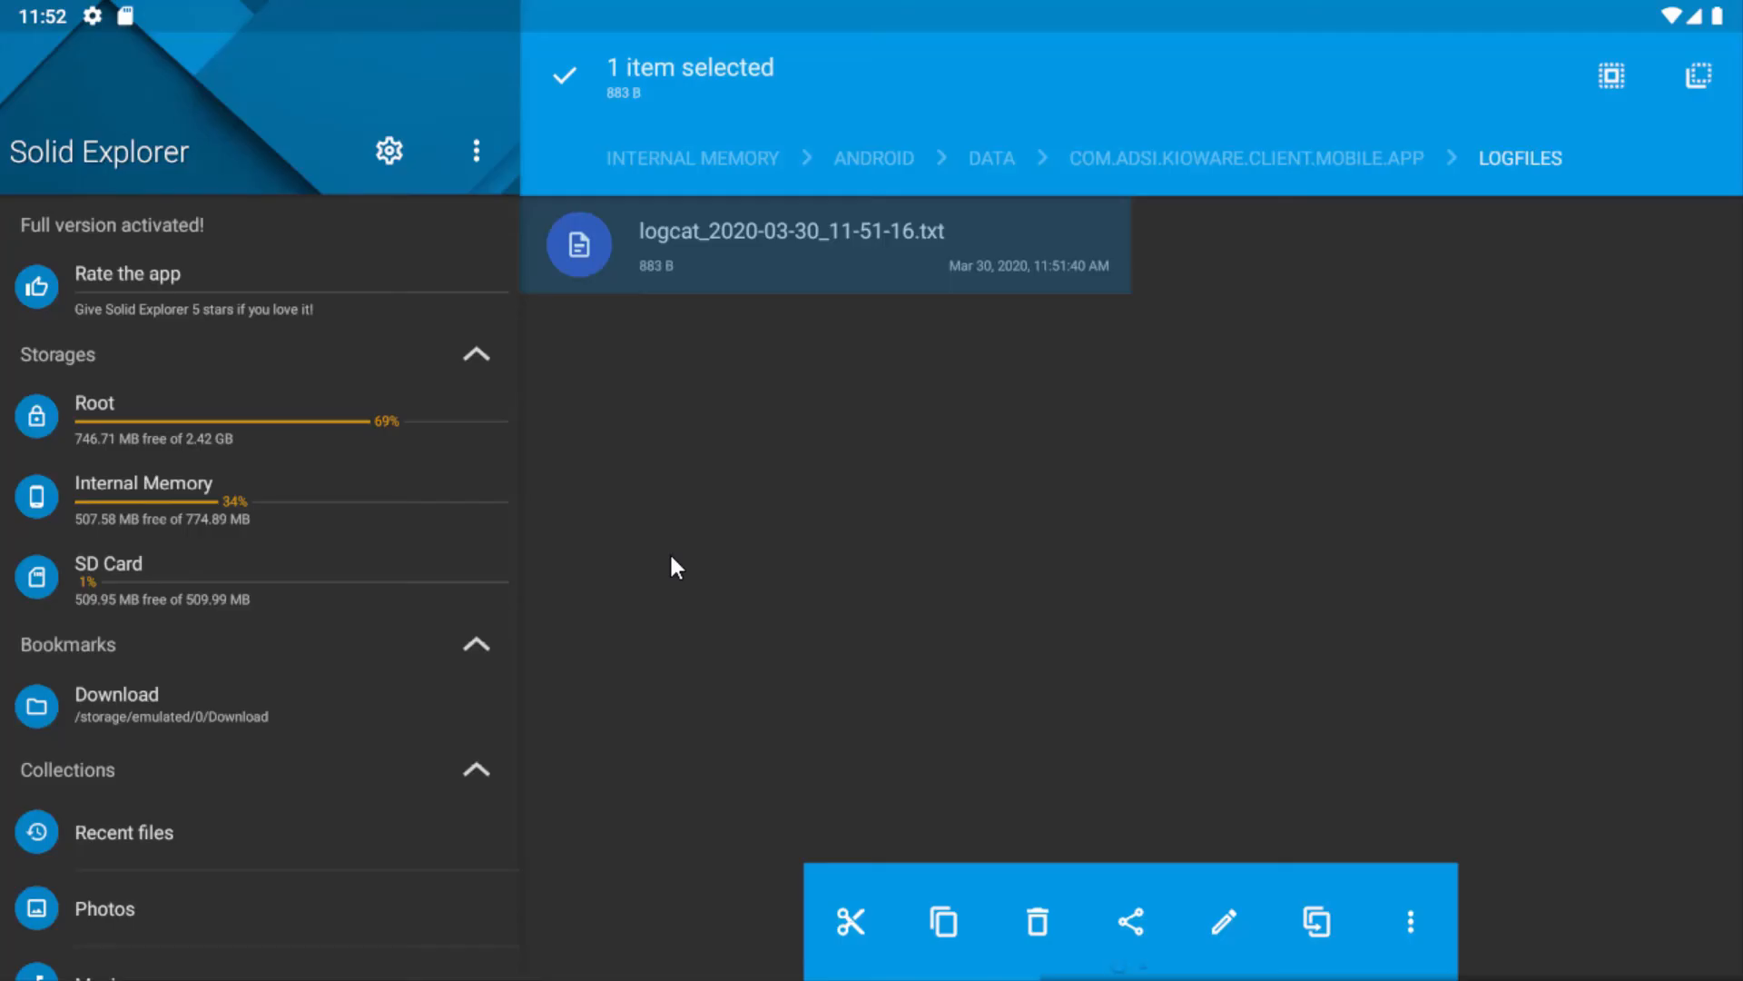